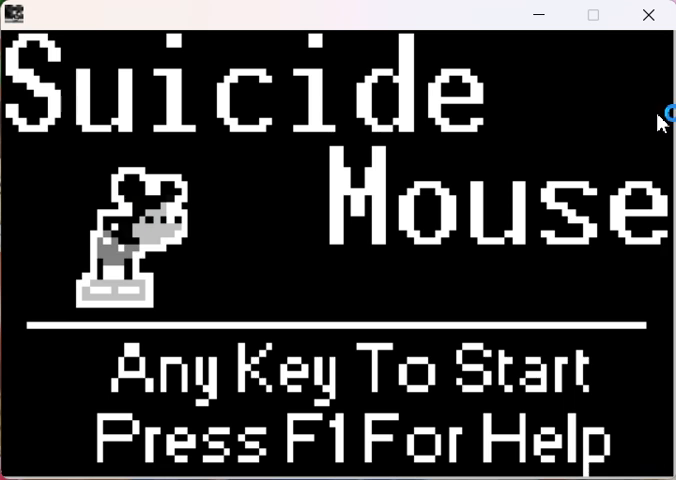
mouse_move(662, 122)
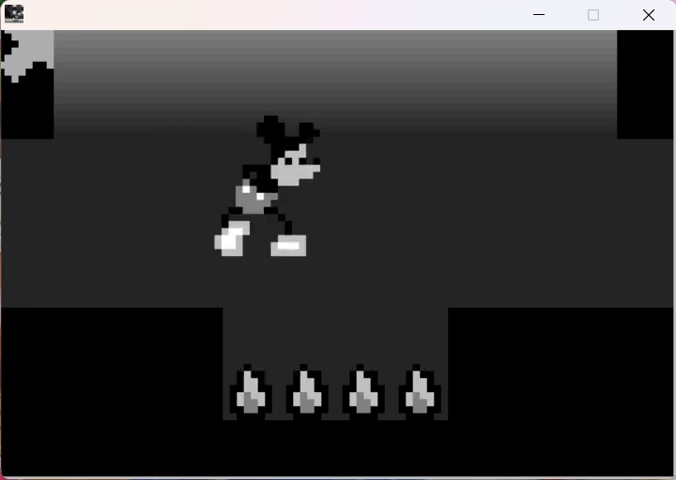
- Walk Mickey right across the spike pit onto the ledge beyond it
key(Right)
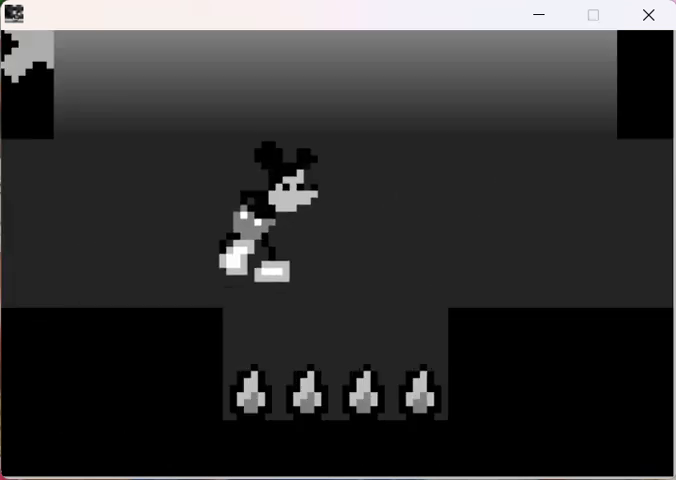
key(right)
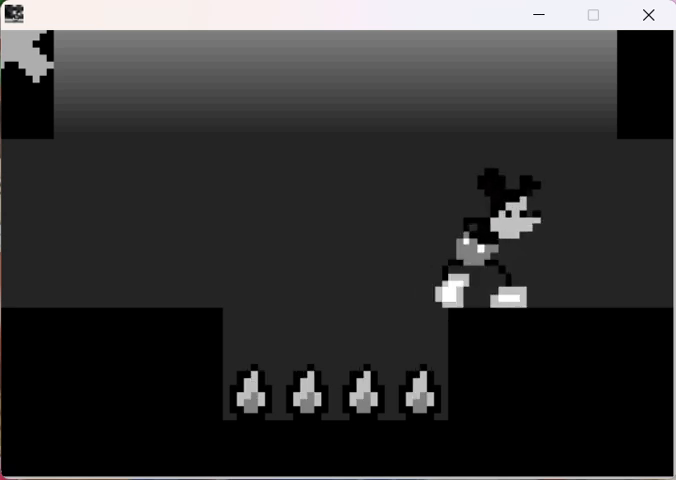